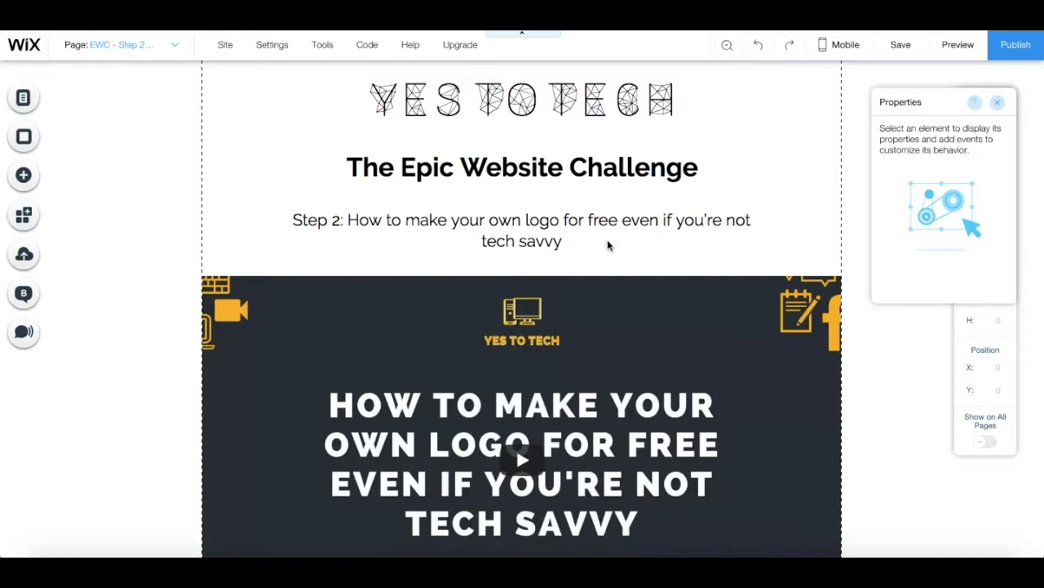
# Step: Add a YouTube video player to the new page from the Add panel's Video list
pyautogui.scroll(-3)
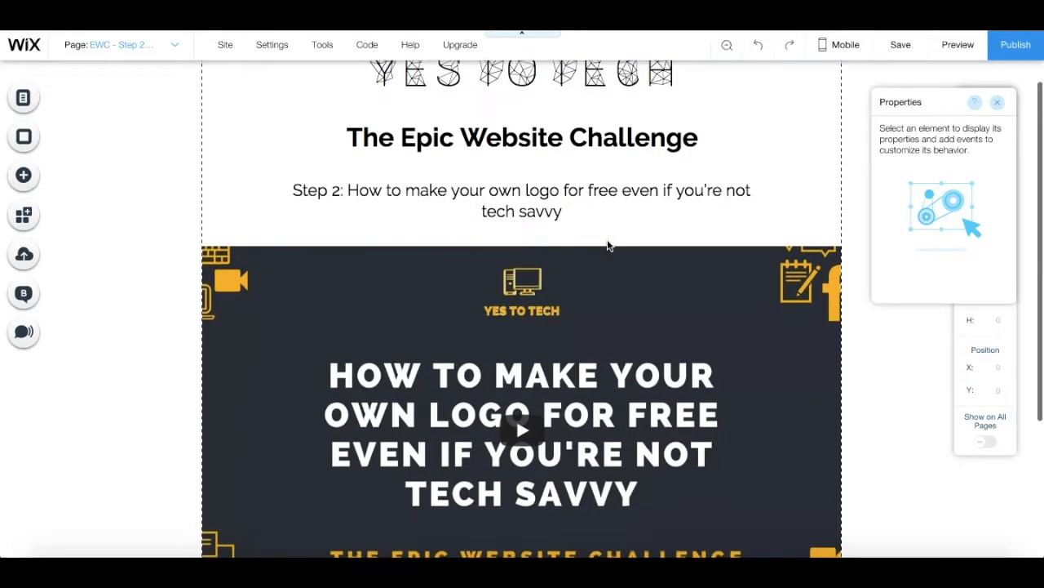
pyautogui.scroll(-3)
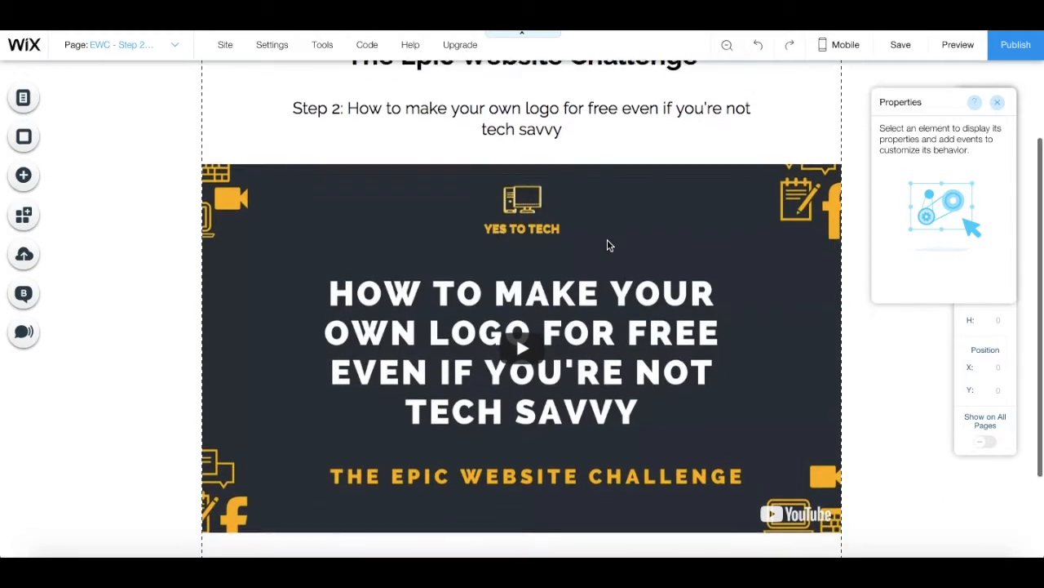
pyautogui.scroll(-3)
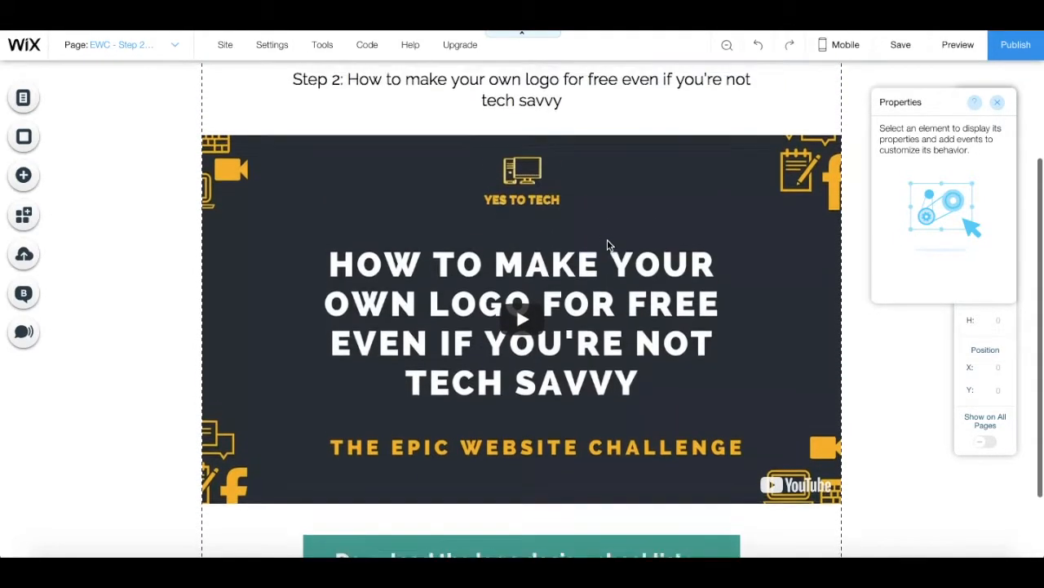
pyautogui.scroll(3)
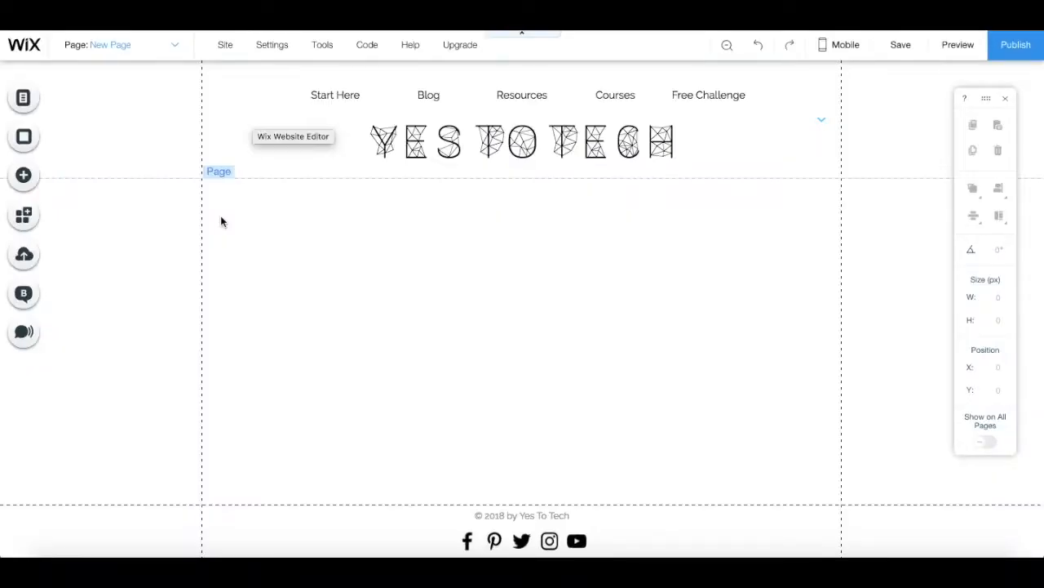
pyautogui.moveTo(137, 392)
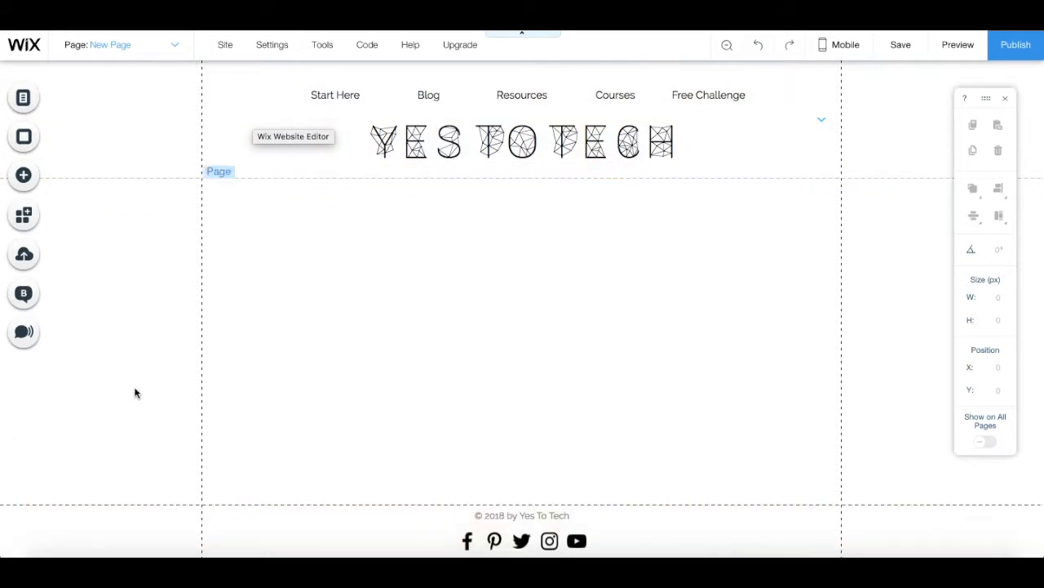
pyautogui.moveTo(98, 352)
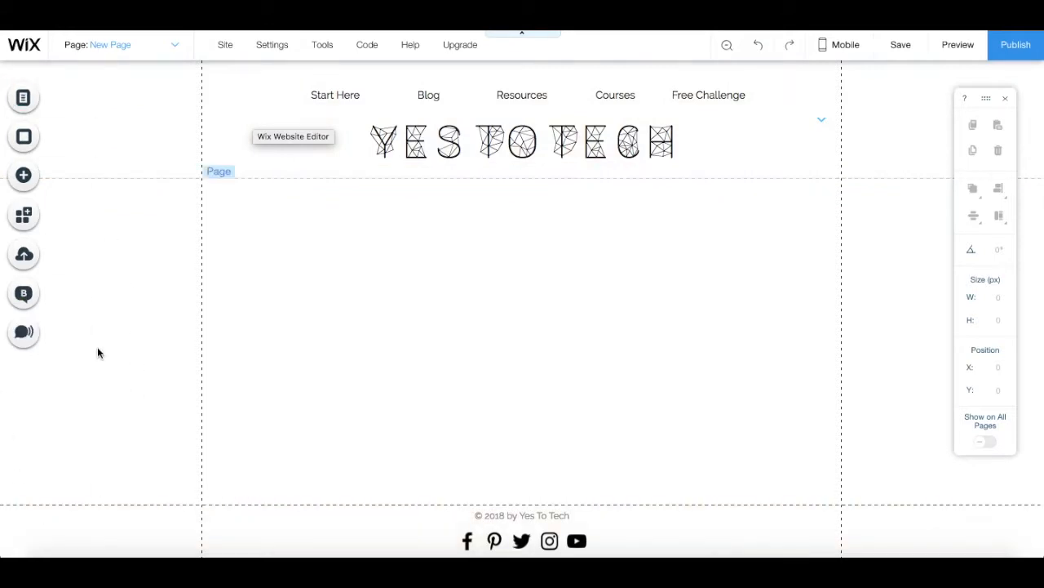
pyautogui.moveTo(23, 175)
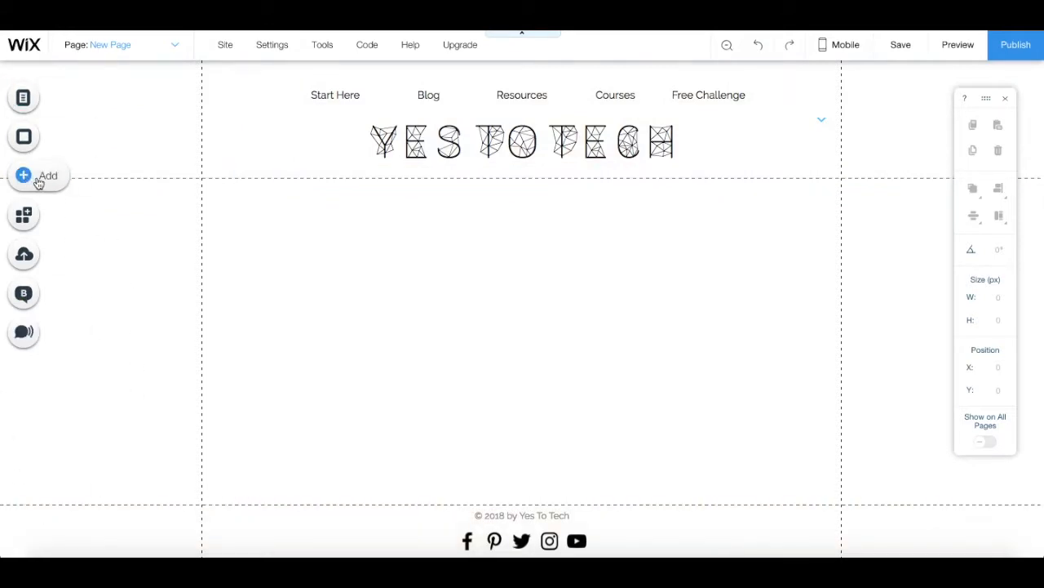
pyautogui.click(23, 175)
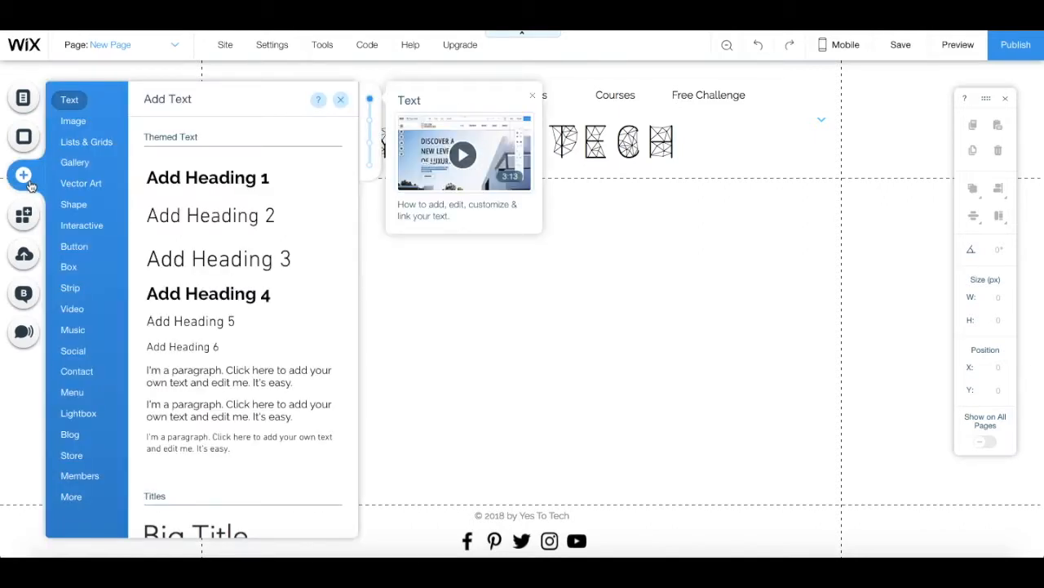
pyautogui.click(71, 308)
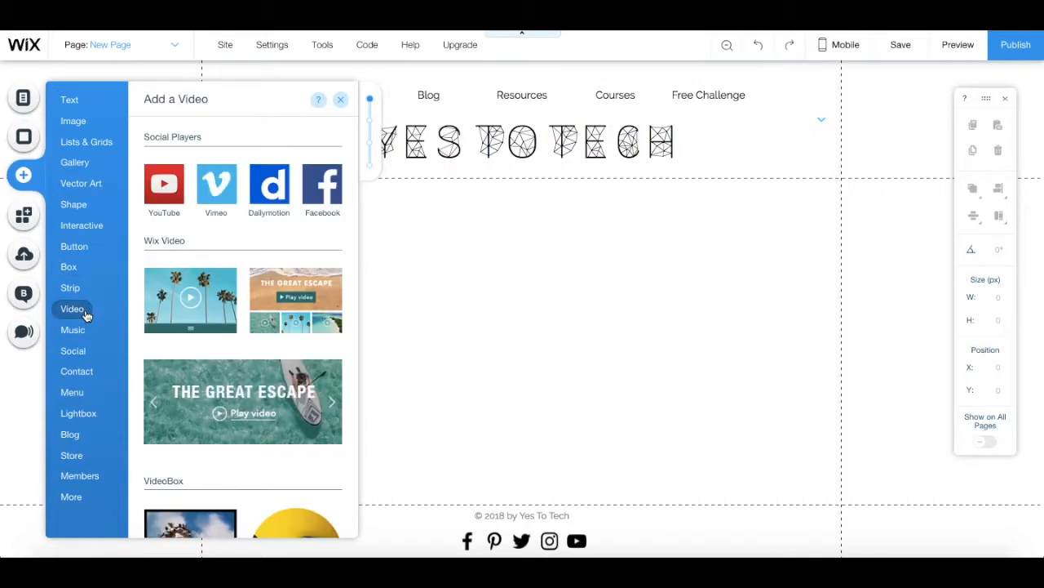
pyautogui.scroll(-3)
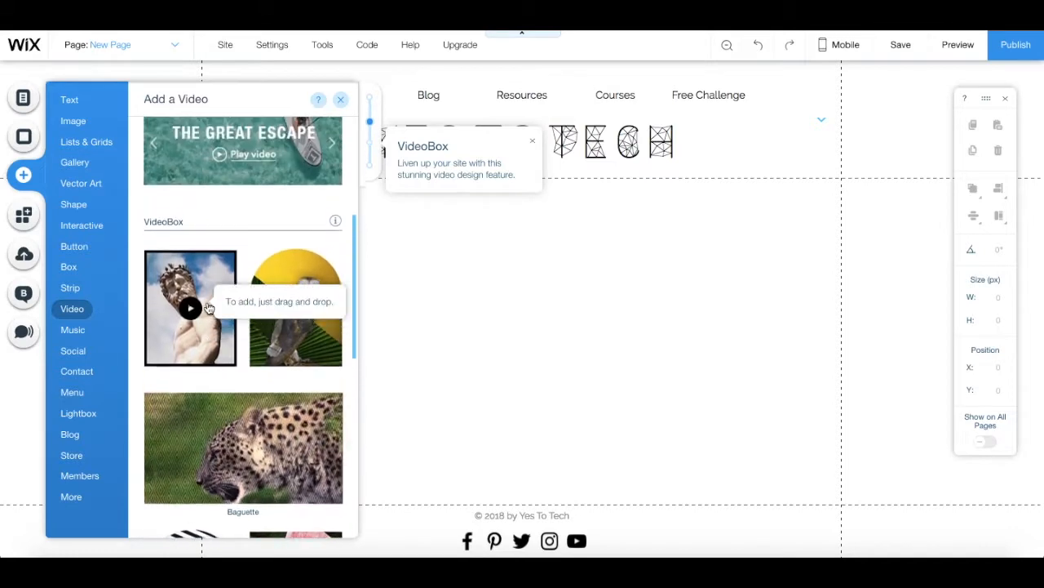
pyautogui.scroll(3)
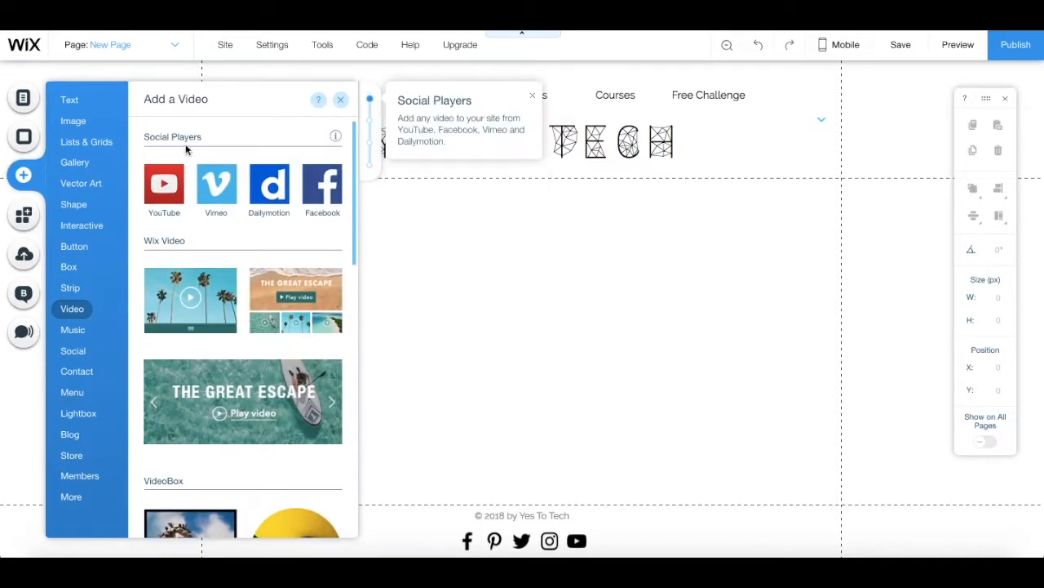
pyautogui.moveTo(169, 186)
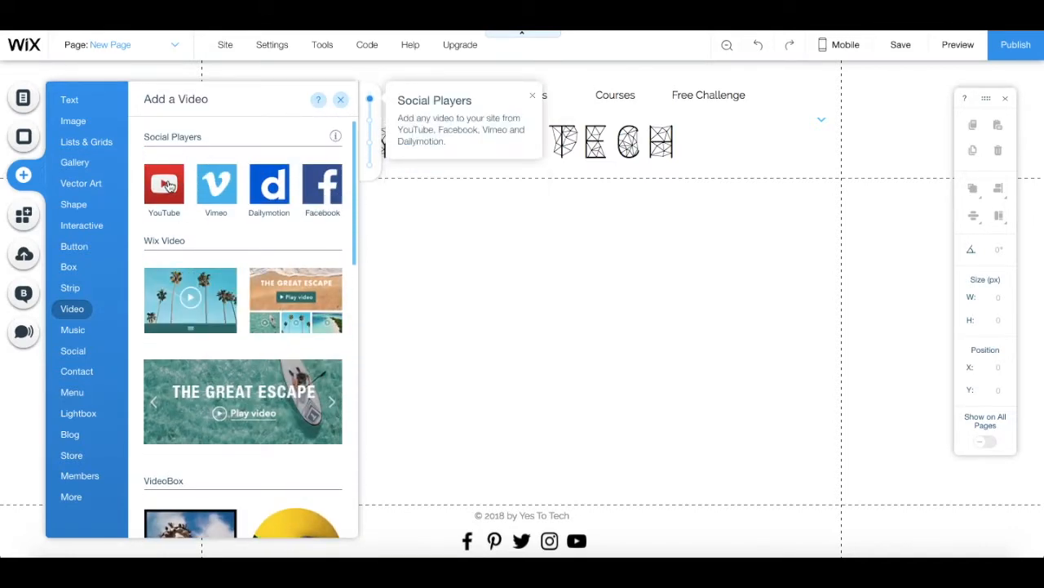
pyautogui.click(164, 184)
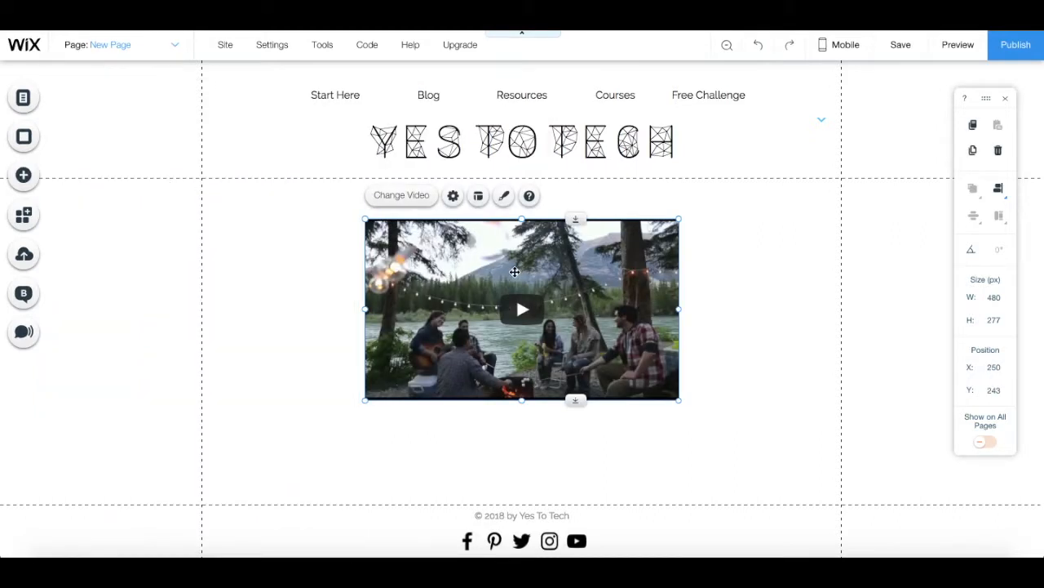
pyautogui.moveTo(540, 298)
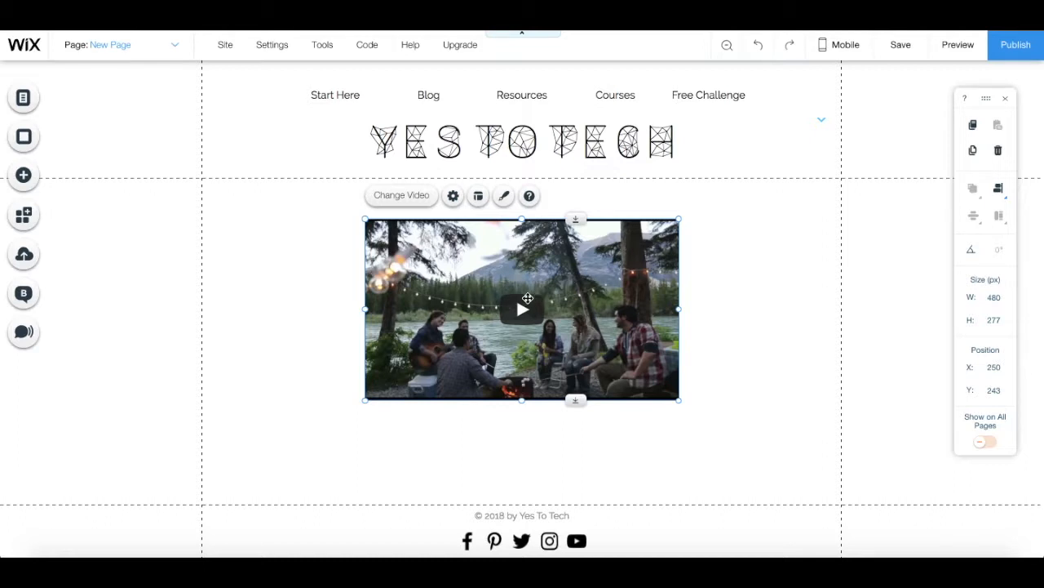
pyautogui.moveTo(400, 195)
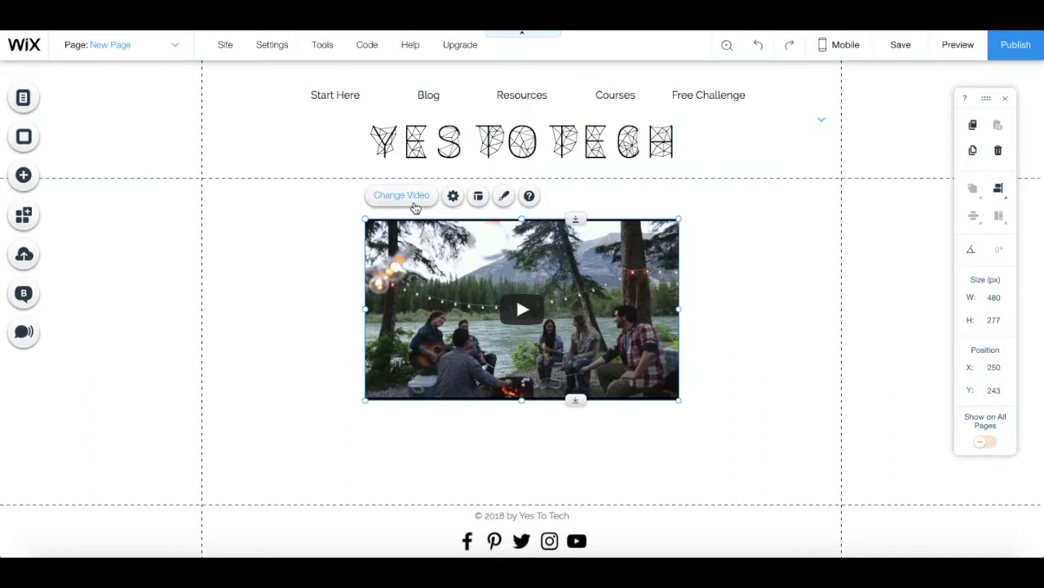
pyautogui.moveTo(435, 209)
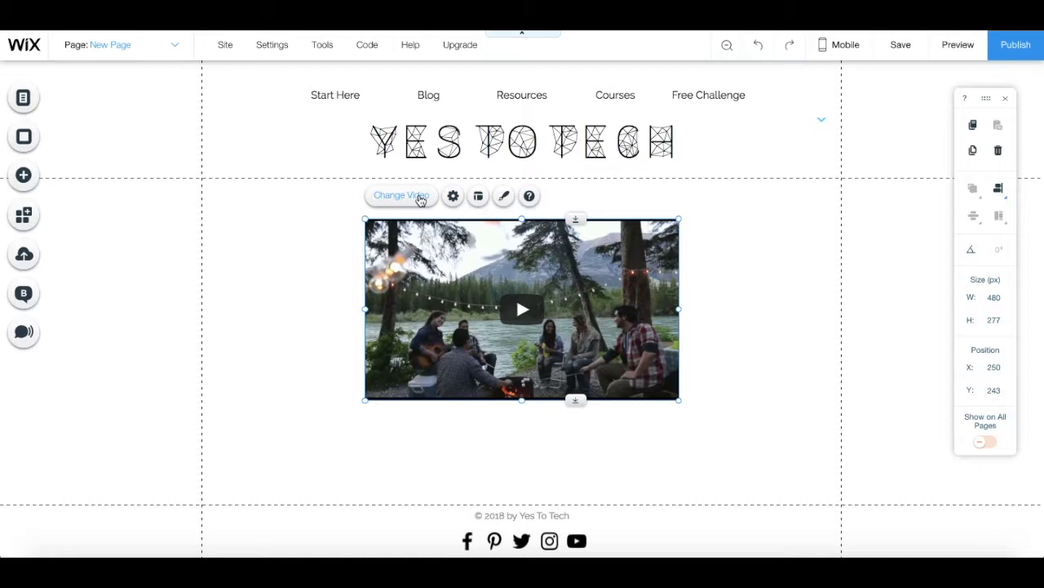
pyautogui.click(453, 195)
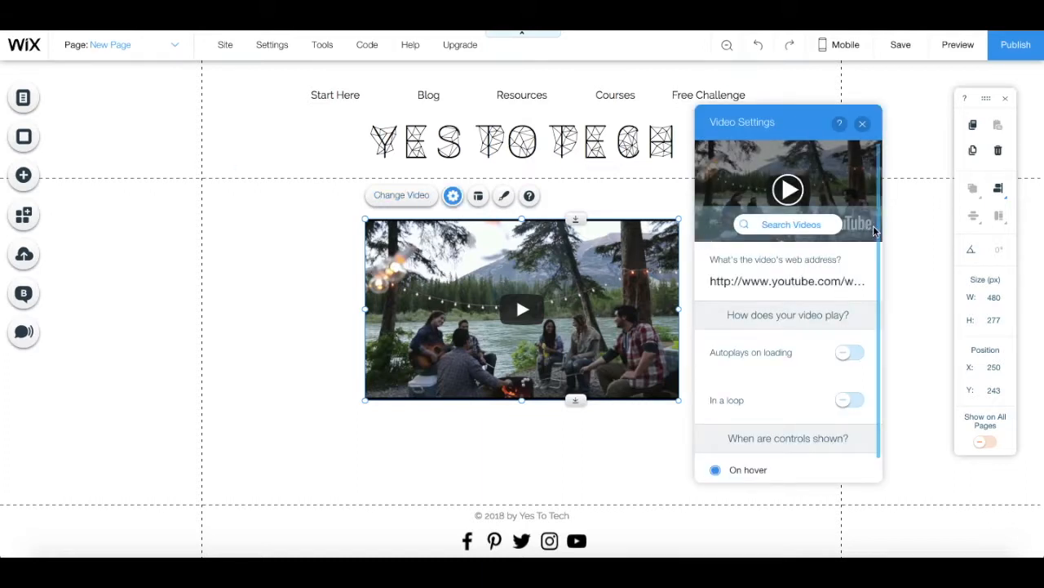
pyautogui.moveTo(854, 261)
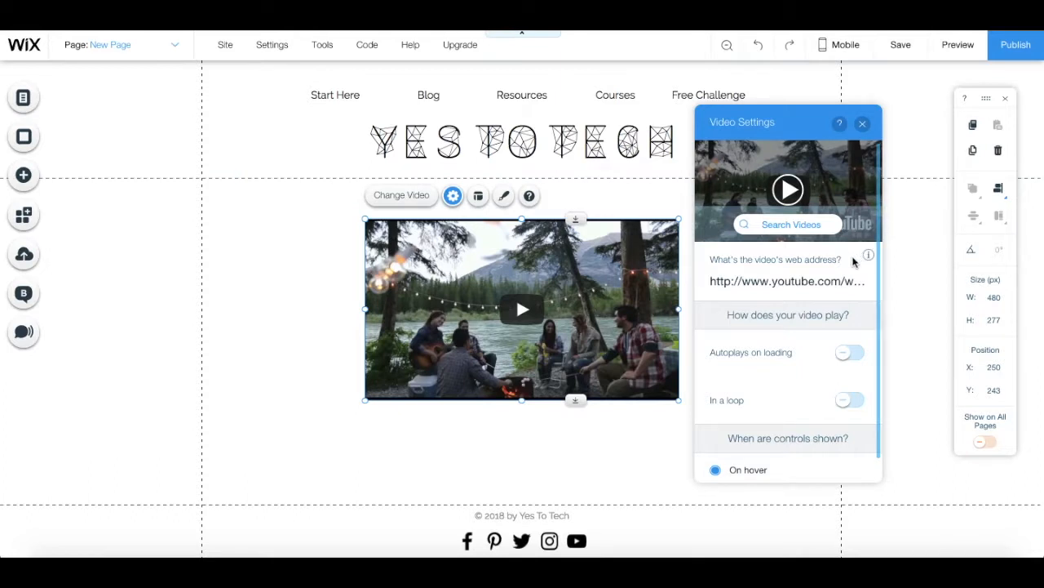
pyautogui.scroll(-3)
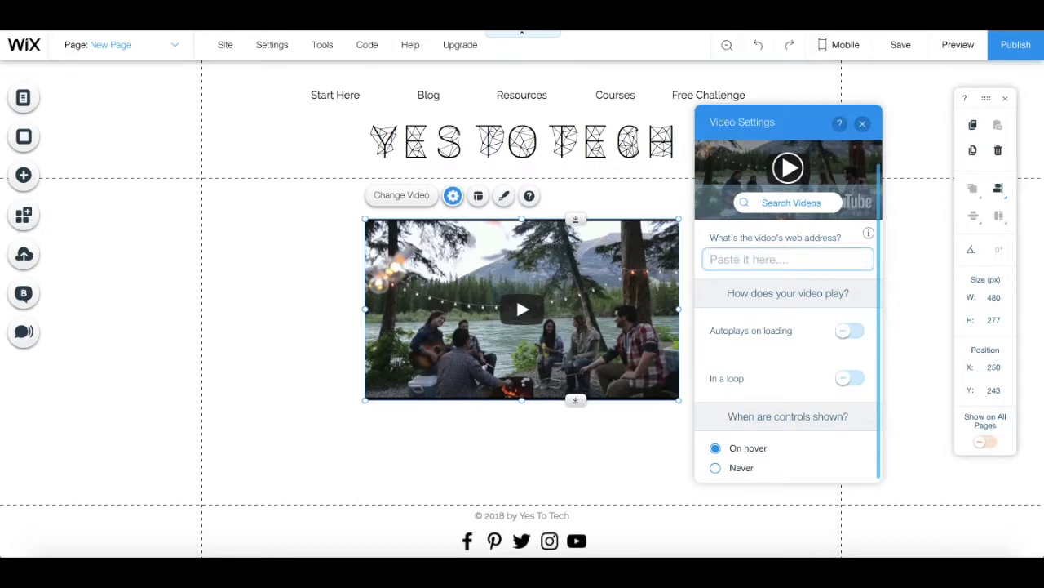
pyautogui.write('https://youtu.be/QlQTOtgxjy8')
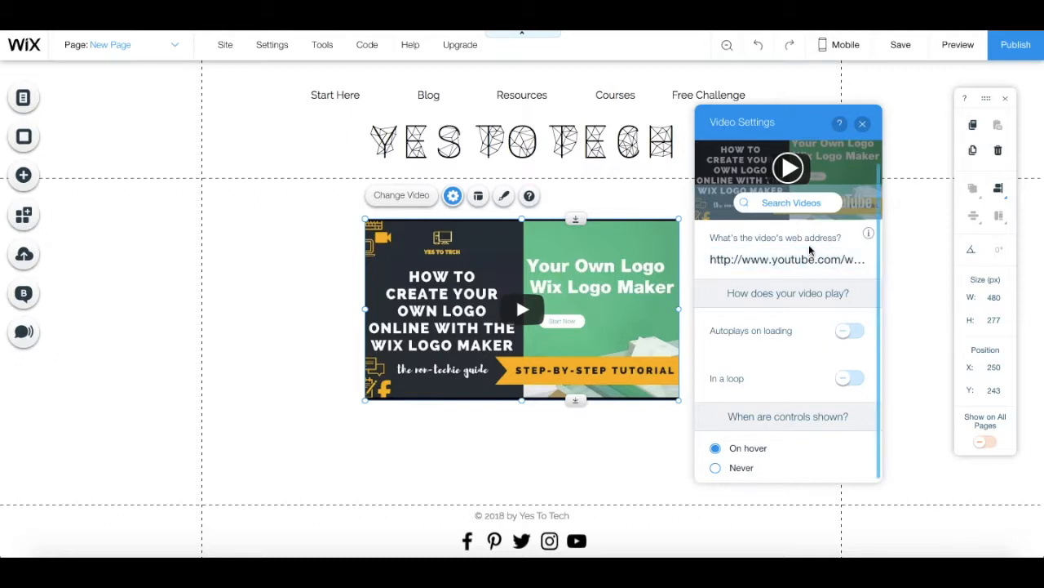
# Step: Turn off Autoplay and In a loop, and set player controls to On hover
pyautogui.click(787, 257)
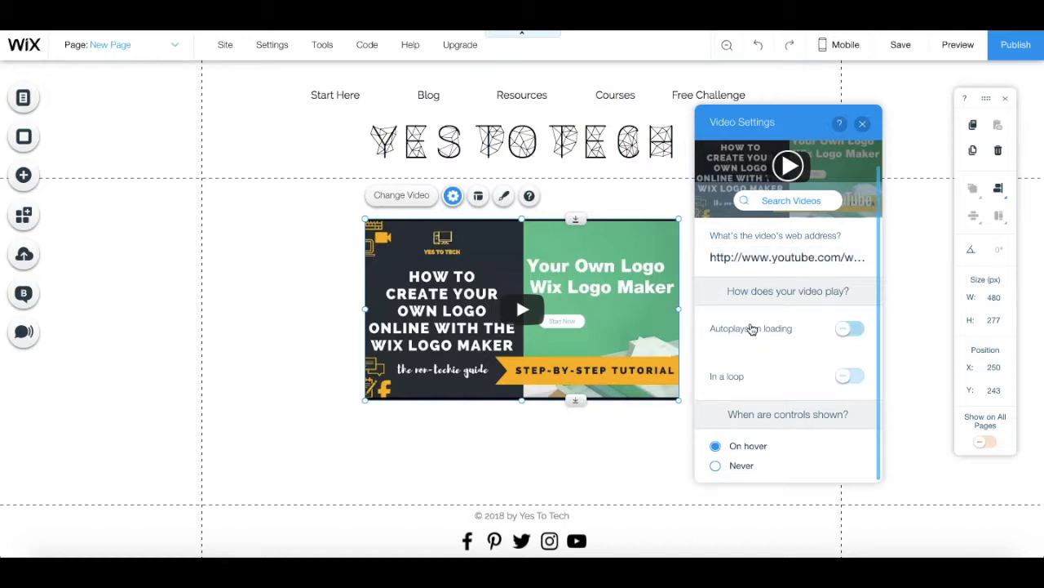
pyautogui.click(848, 329)
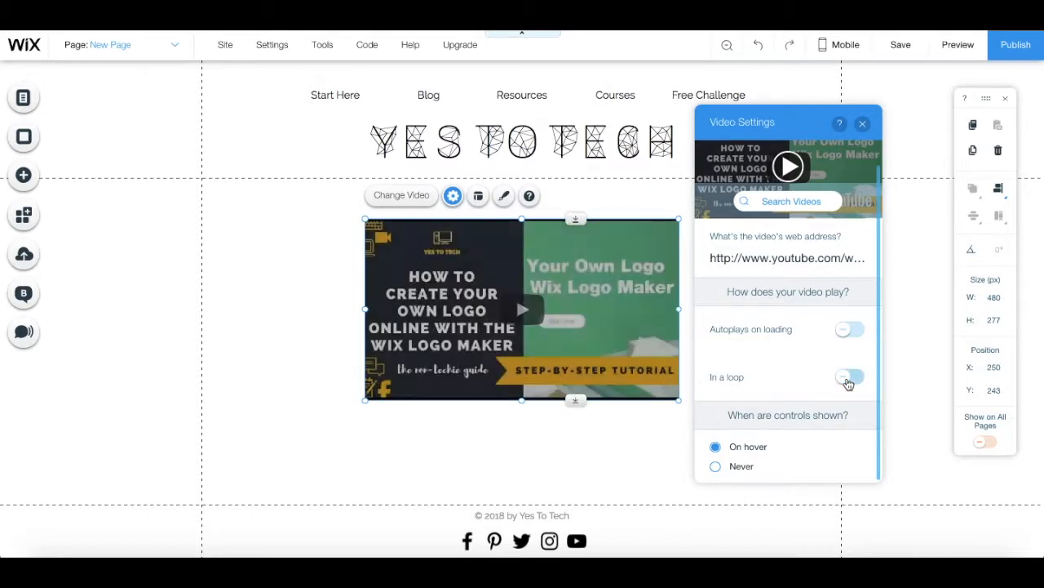
pyautogui.click(849, 377)
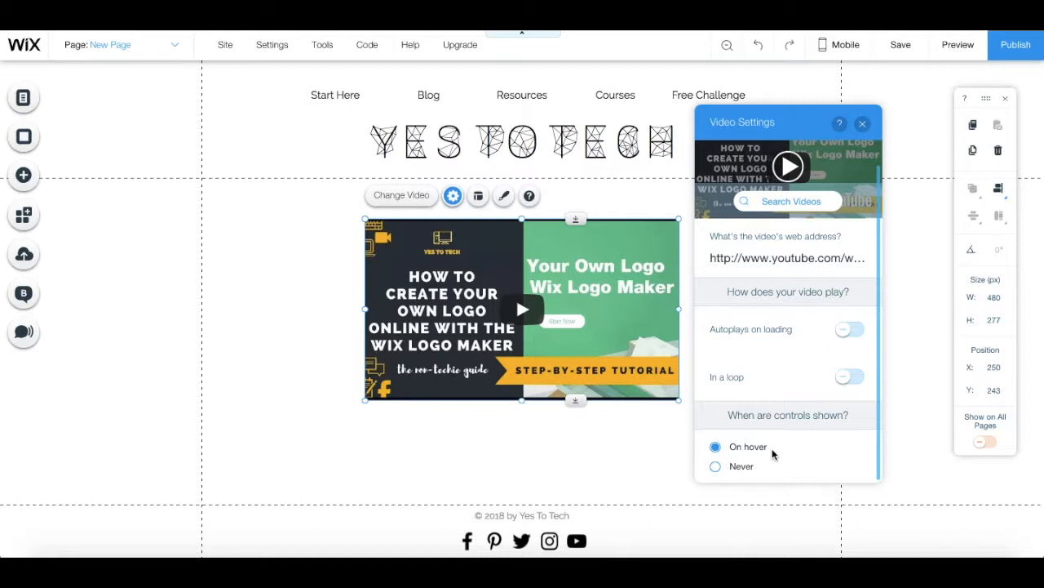
pyautogui.moveTo(747, 473)
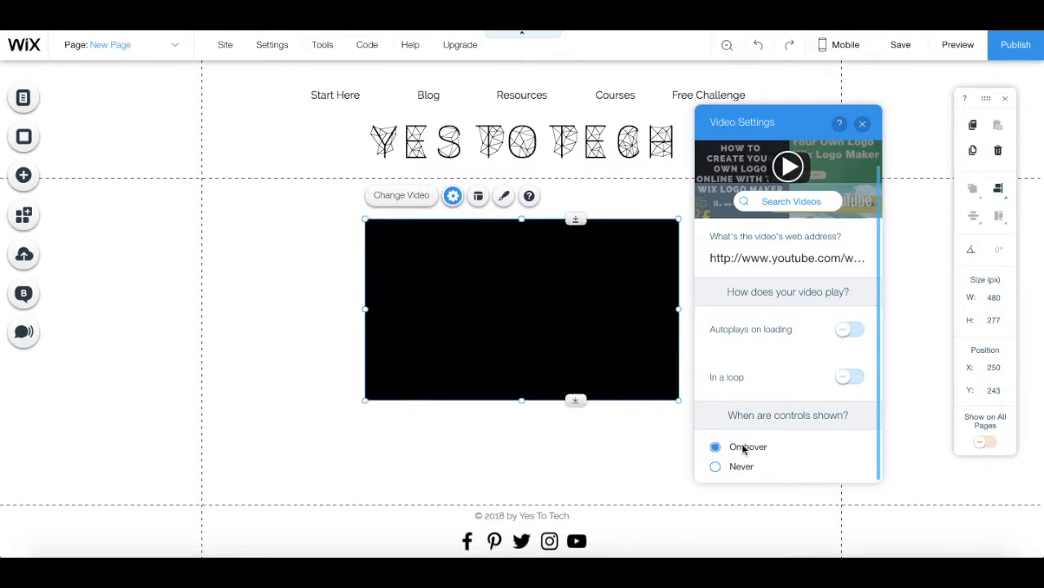
pyautogui.click(863, 123)
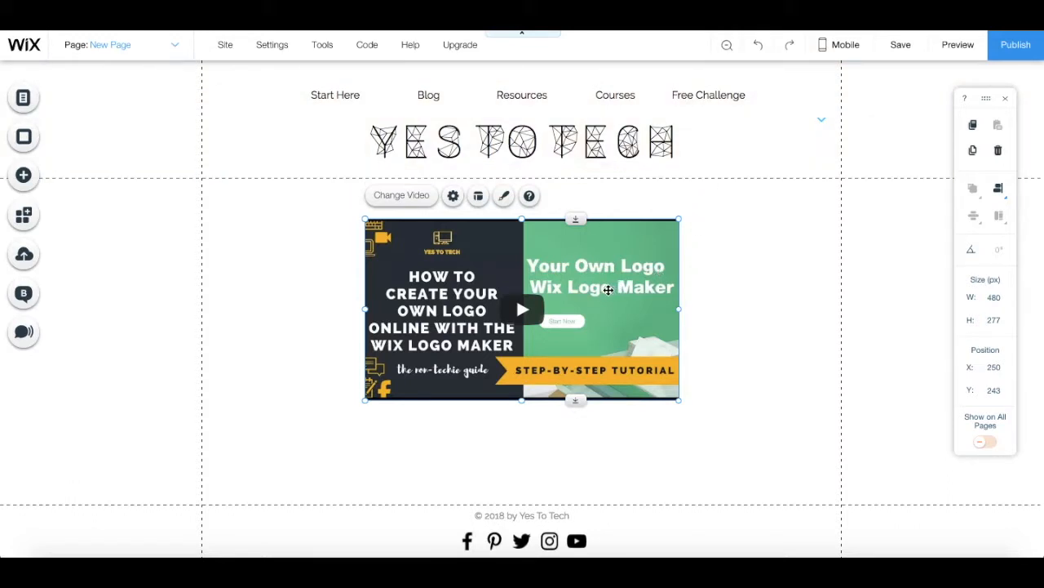
pyautogui.moveTo(478, 196)
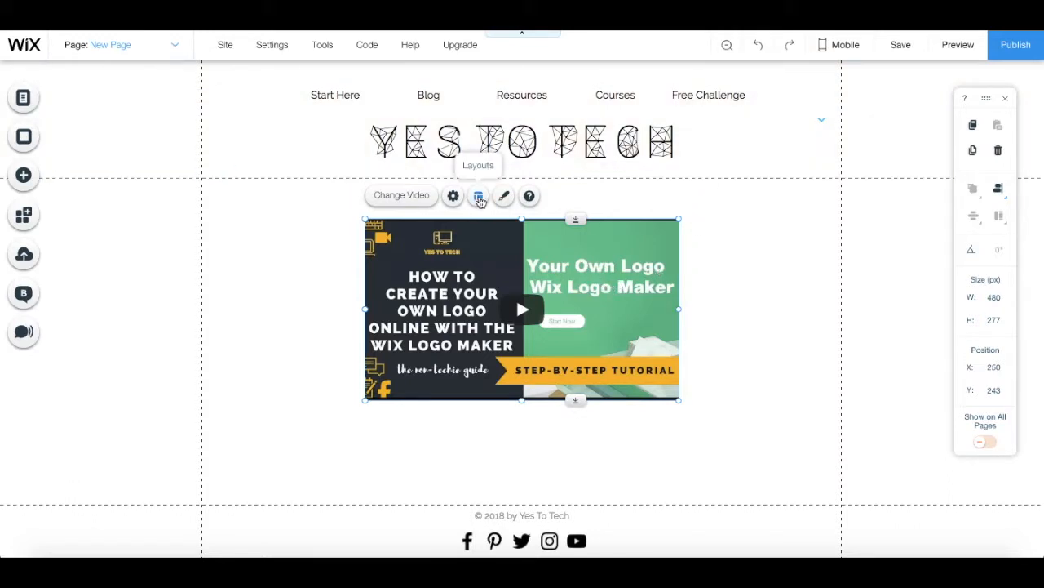
# Step: Preview the video title as Show, then set the title layout to Hide
pyautogui.click(479, 195)
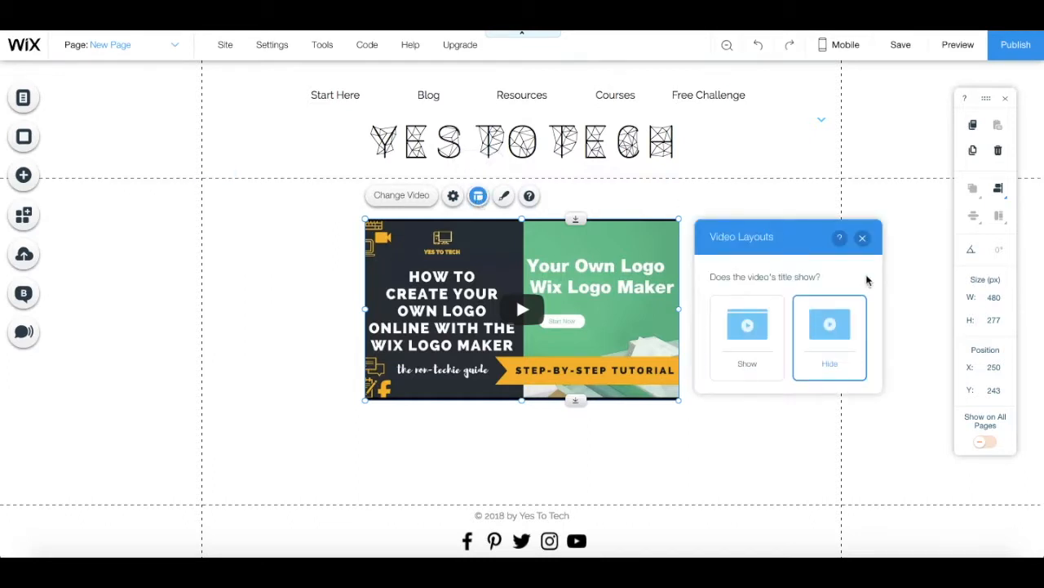
pyautogui.click(747, 336)
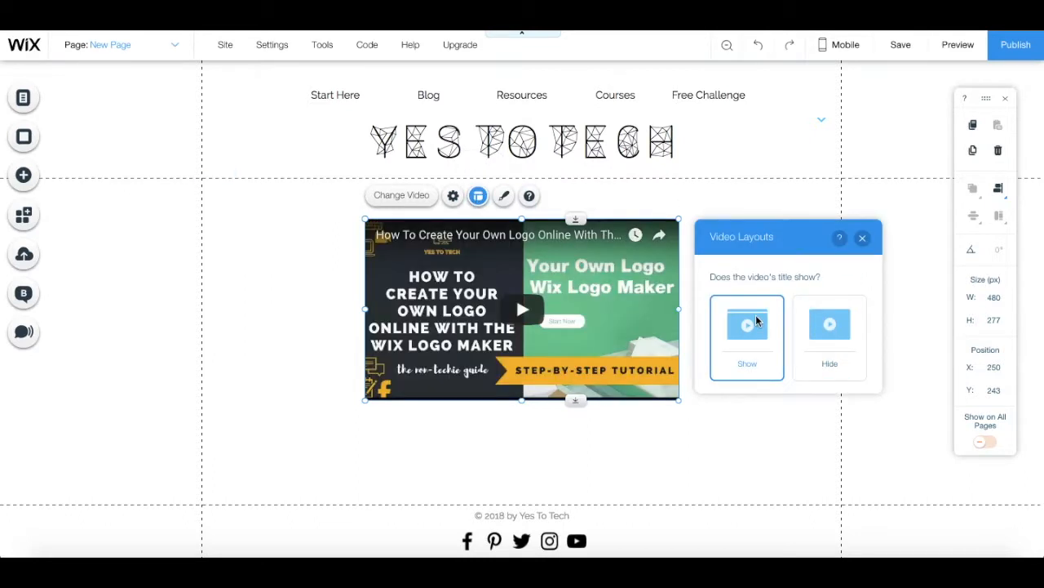
pyautogui.click(829, 337)
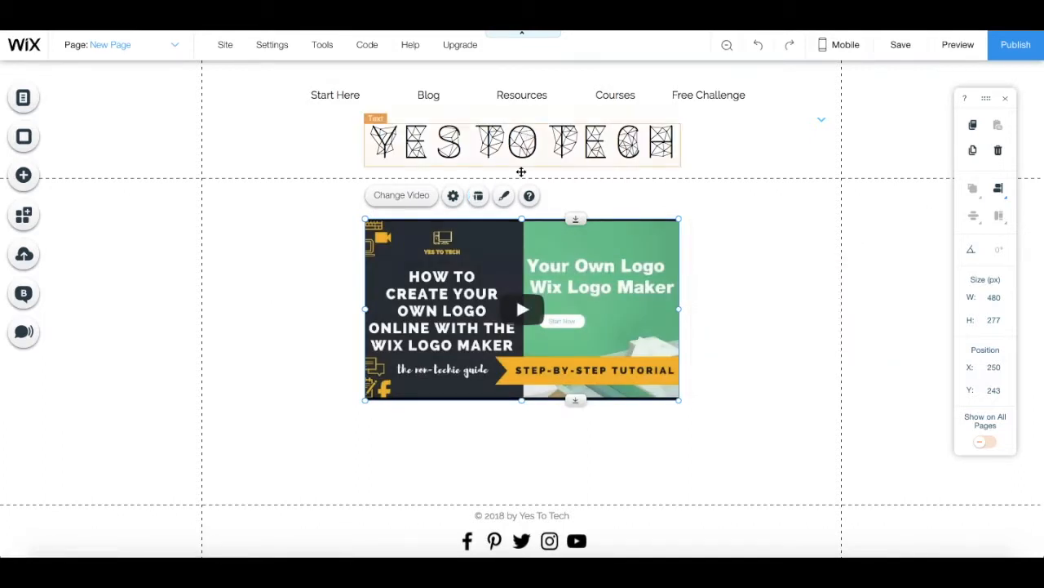
pyautogui.click(503, 196)
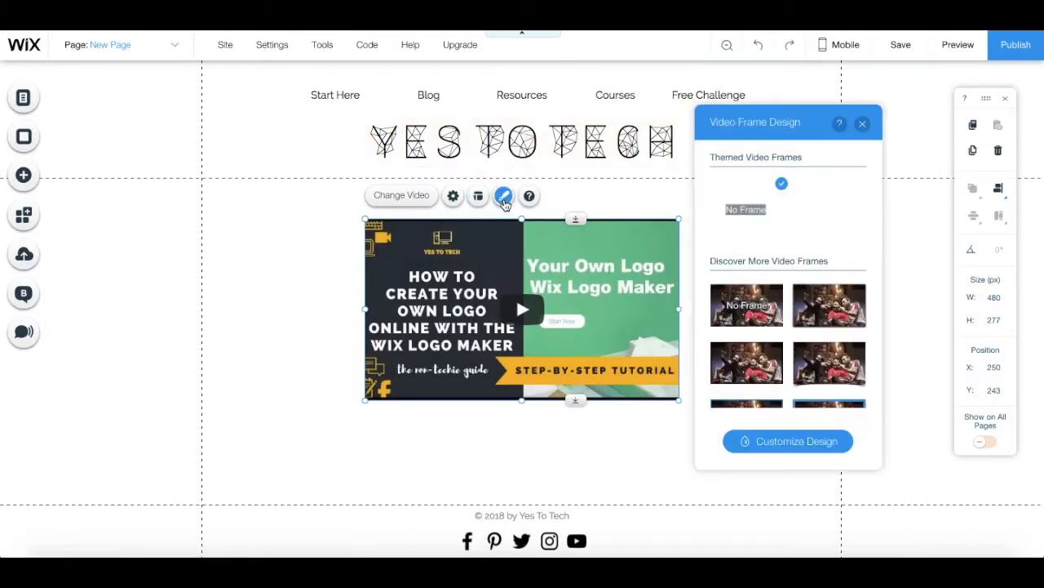
# Step: Apply a shadowed frame design and review its Corners and Shadow customization settings
pyautogui.scroll(-3)
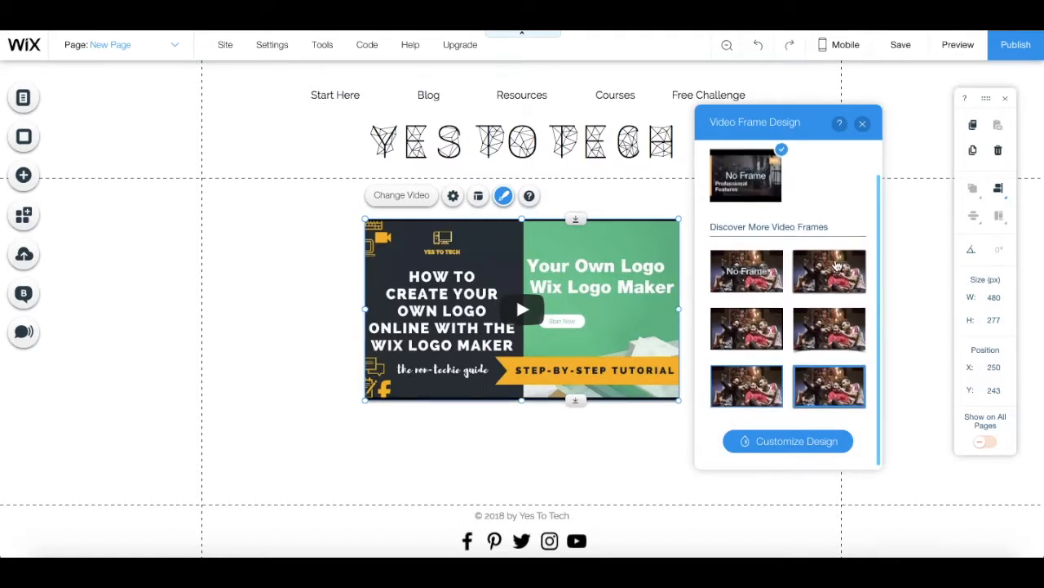
pyautogui.click(829, 328)
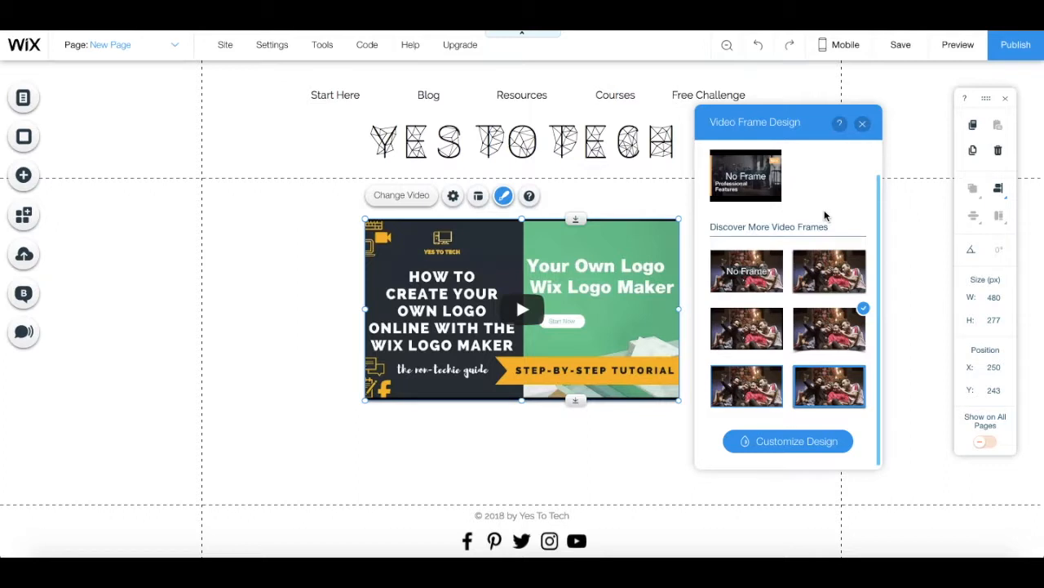
pyautogui.moveTo(779, 351)
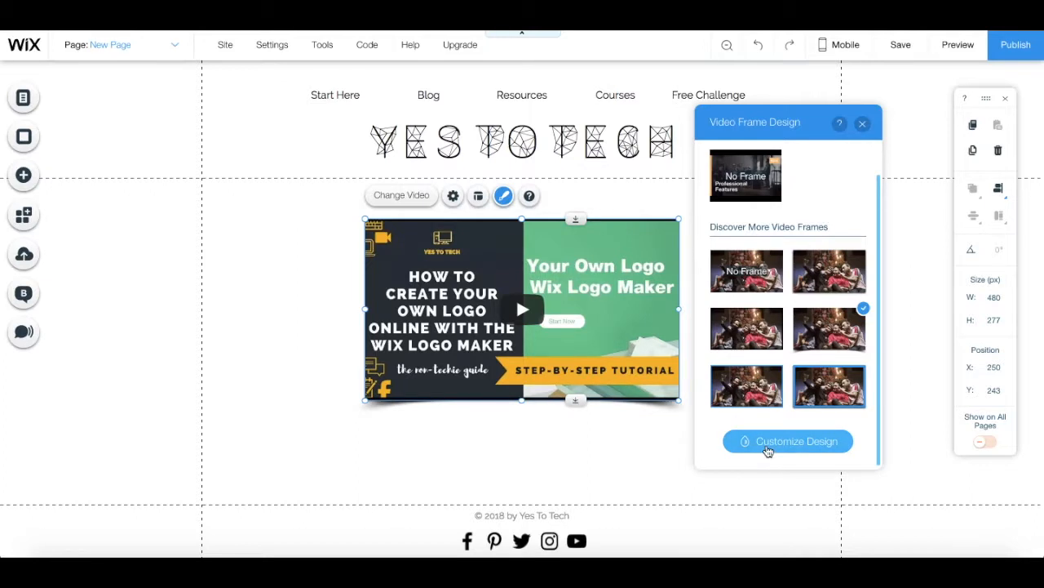
pyautogui.click(788, 440)
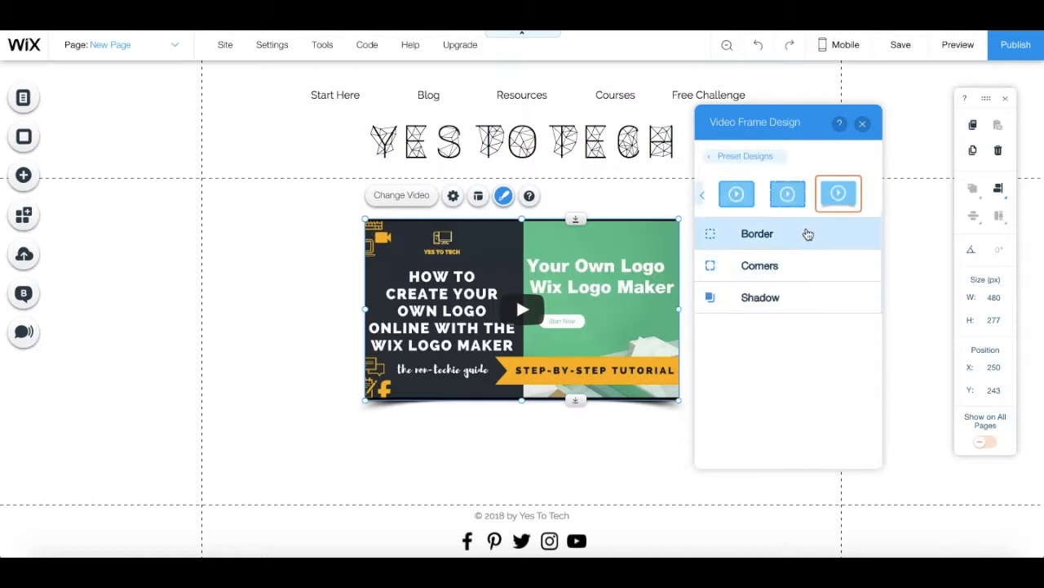
pyautogui.click(759, 265)
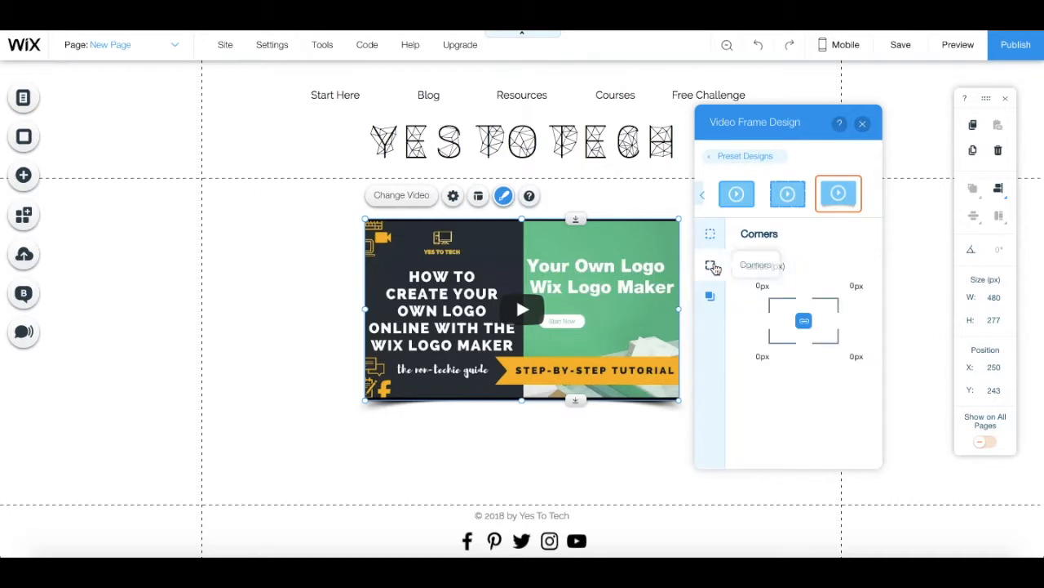
pyautogui.click(710, 298)
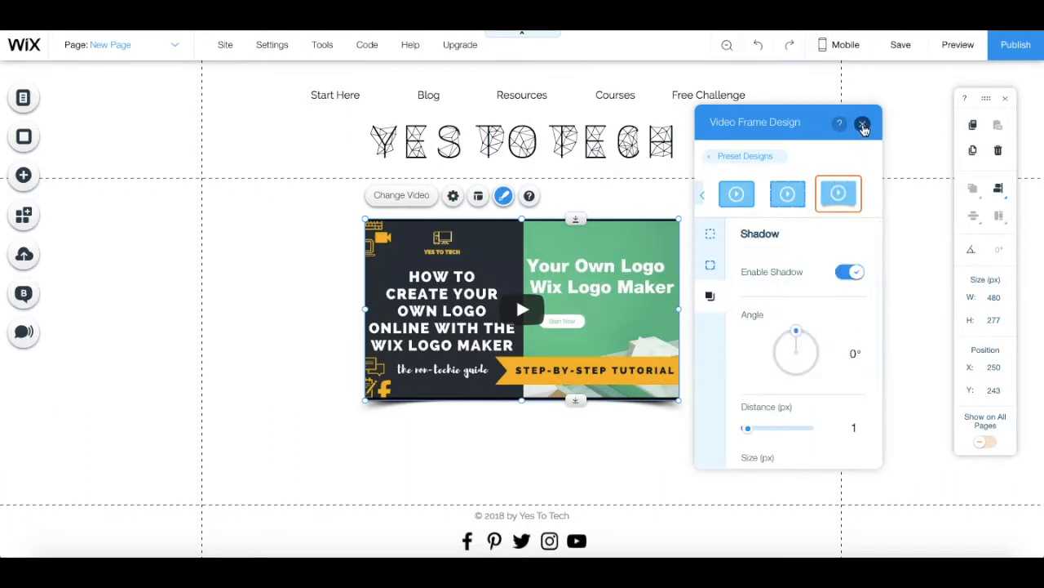
pyautogui.click(864, 121)
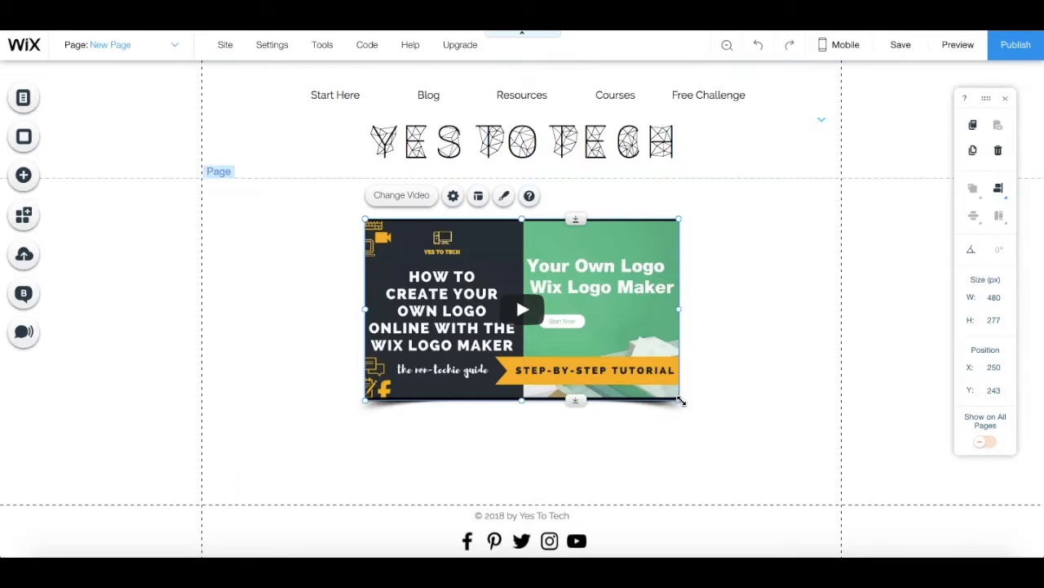
# Step: Enlarge the video to about 674 by 389 and centre it under the YES TO TECH header
pyautogui.moveTo(679, 400); pyautogui.dragTo(778, 463)
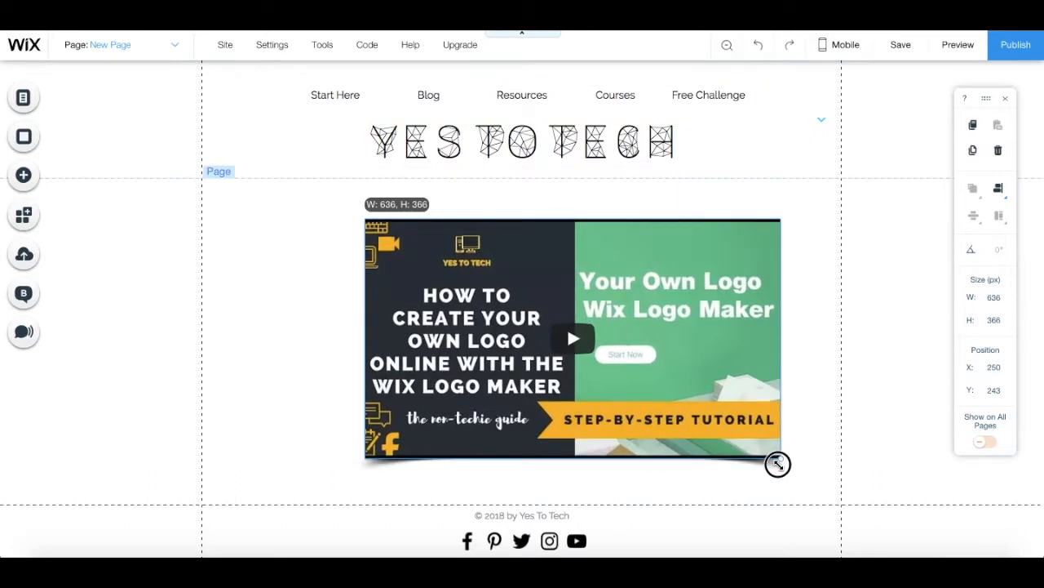
pyautogui.click(573, 337)
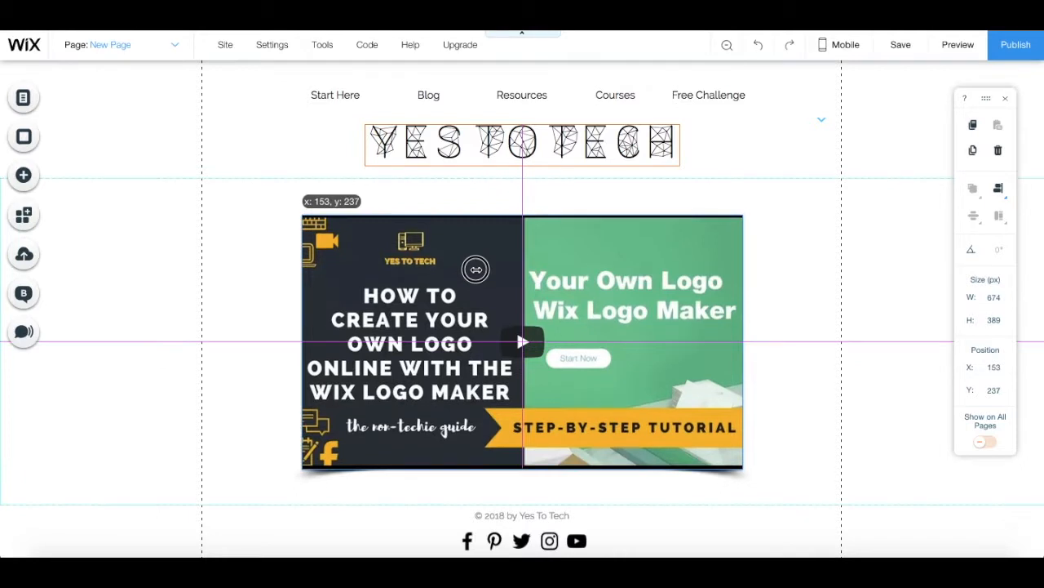
pyautogui.click(523, 341)
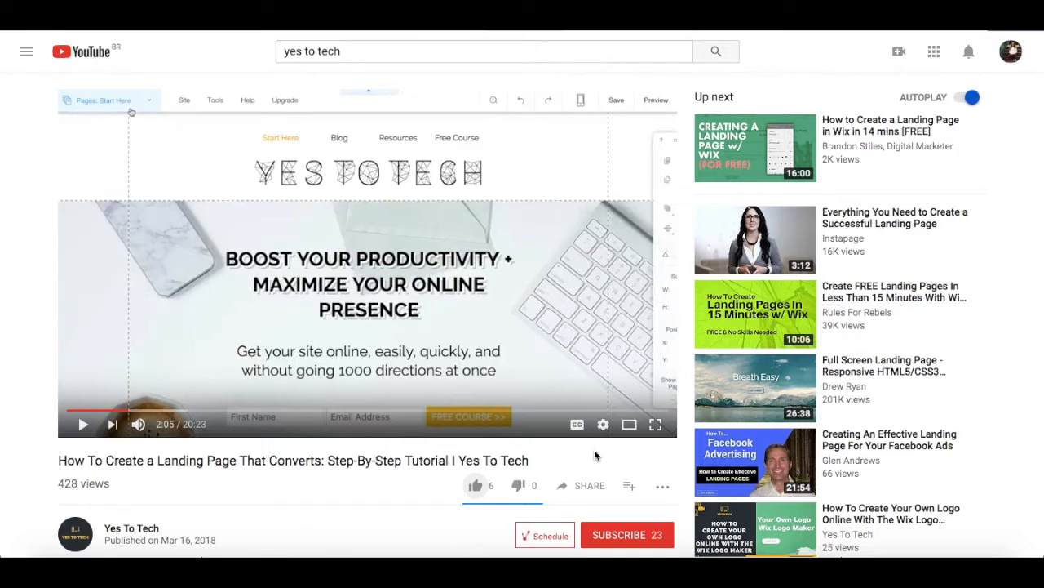
# Step: Like the landing-page tutorial video and subscribe to the Yes To Tech channel
pyautogui.click(474, 485)
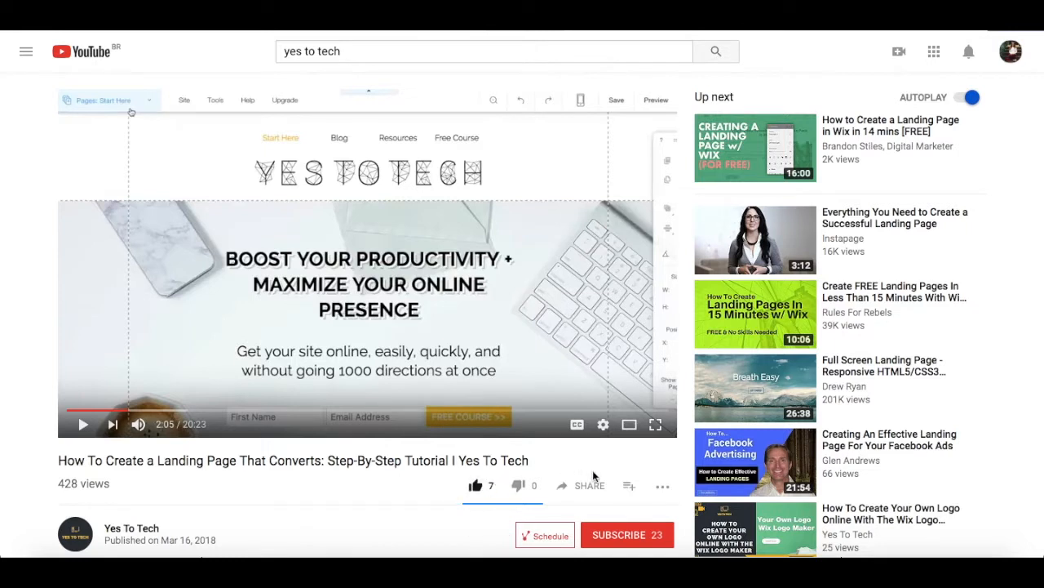
pyautogui.click(587, 486)
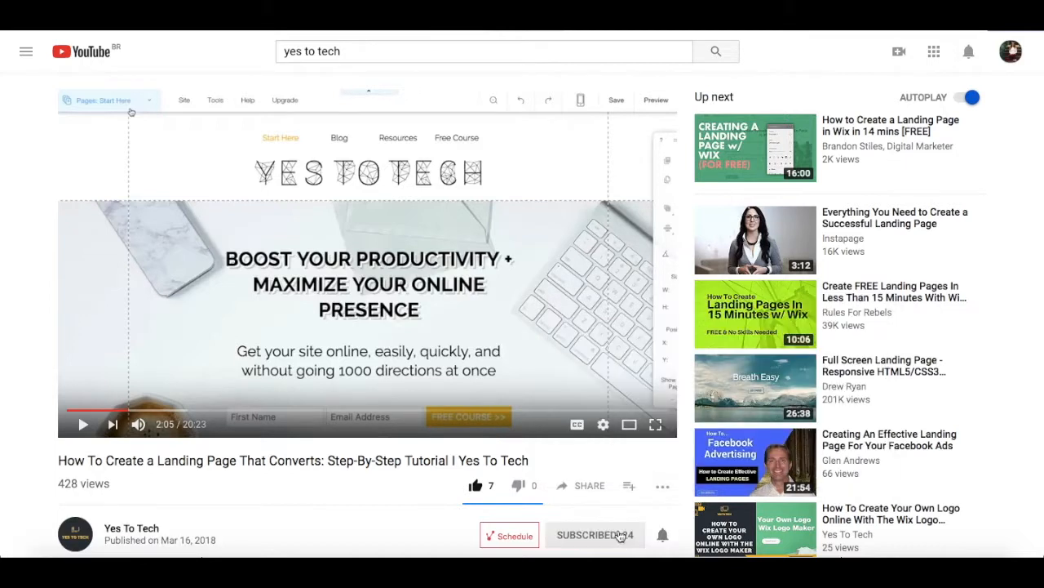
pyautogui.moveTo(677, 512)
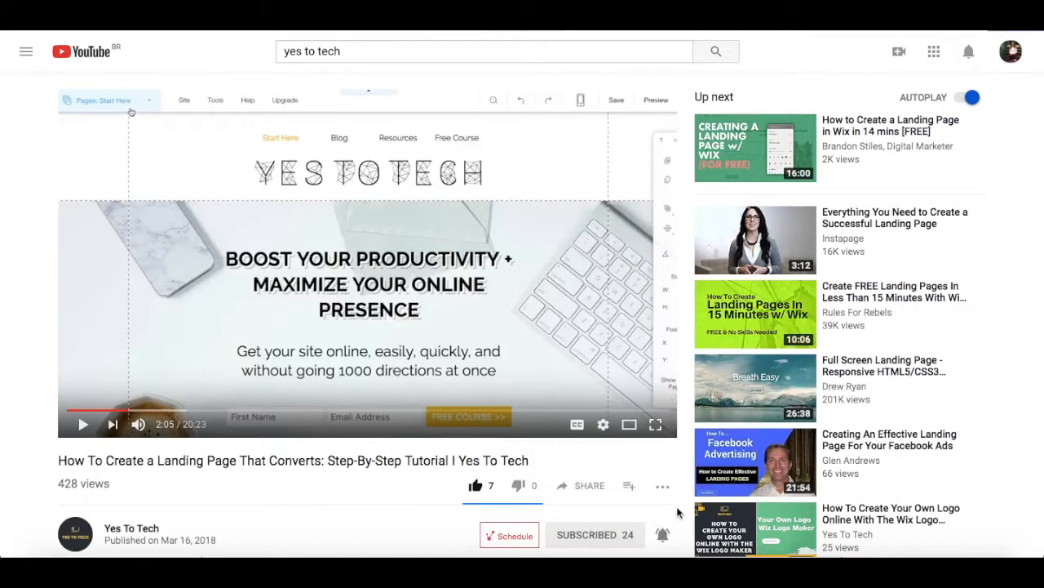